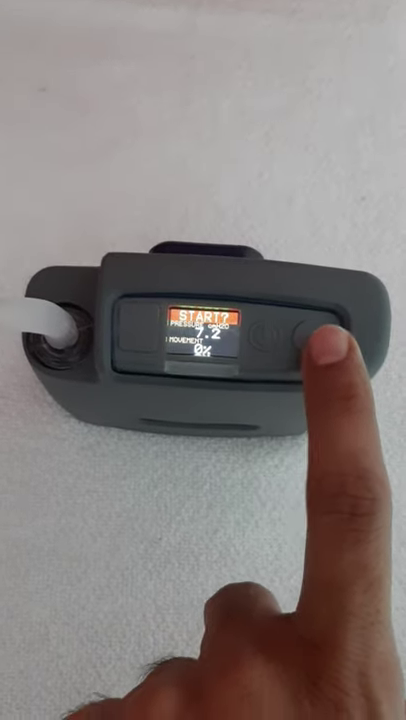
click(304, 338)
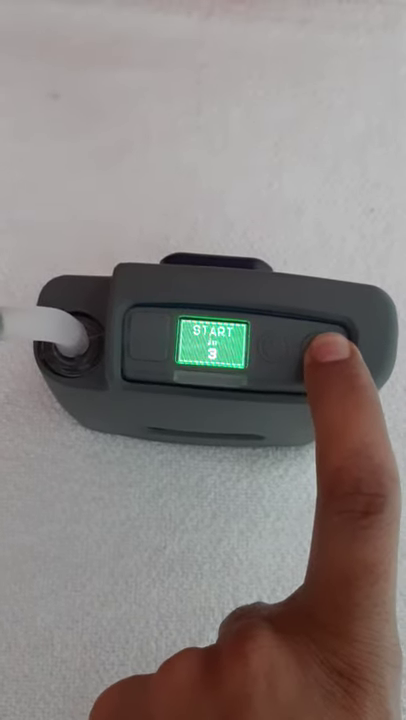